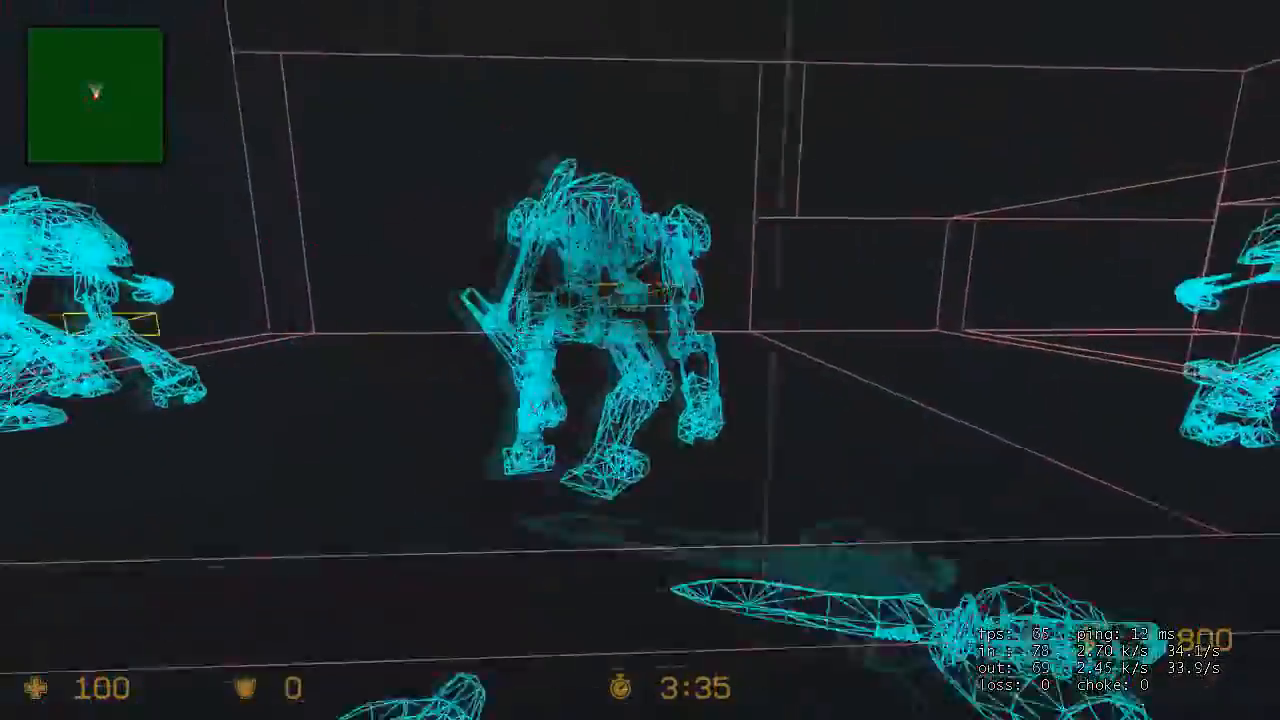
pyautogui.moveTo(640, 360)
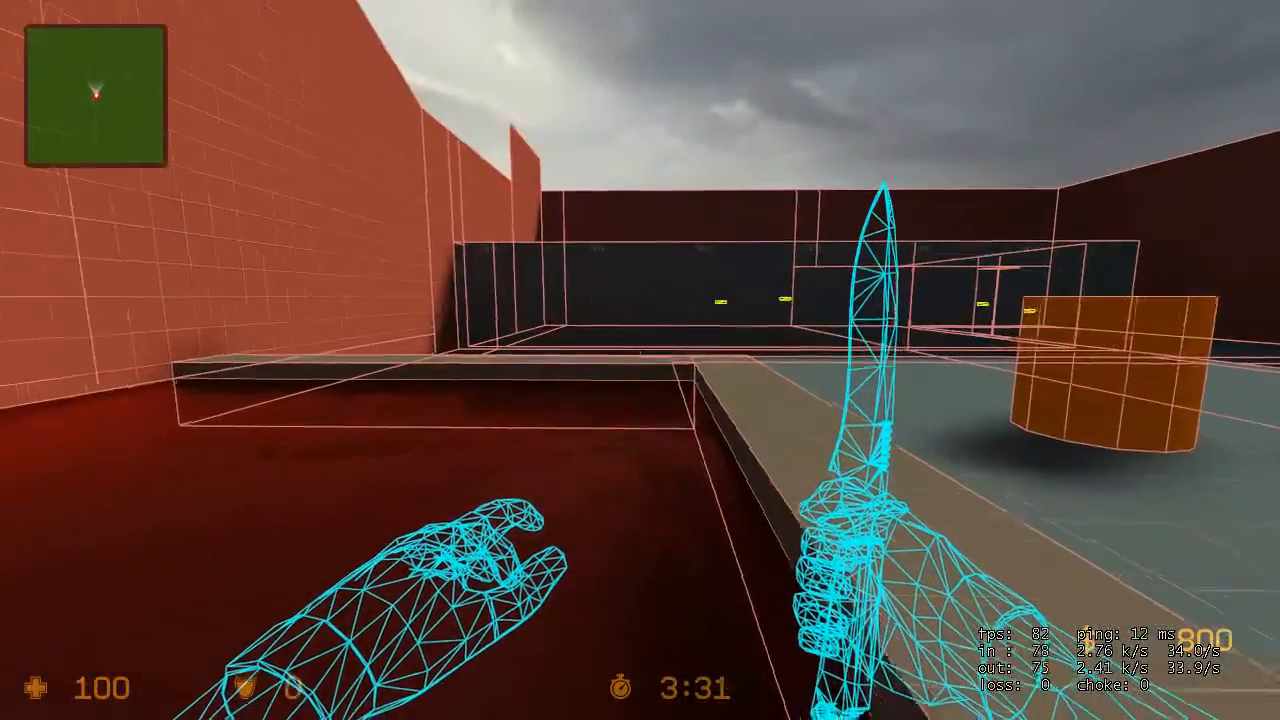
pyautogui.moveTo(640, 360)
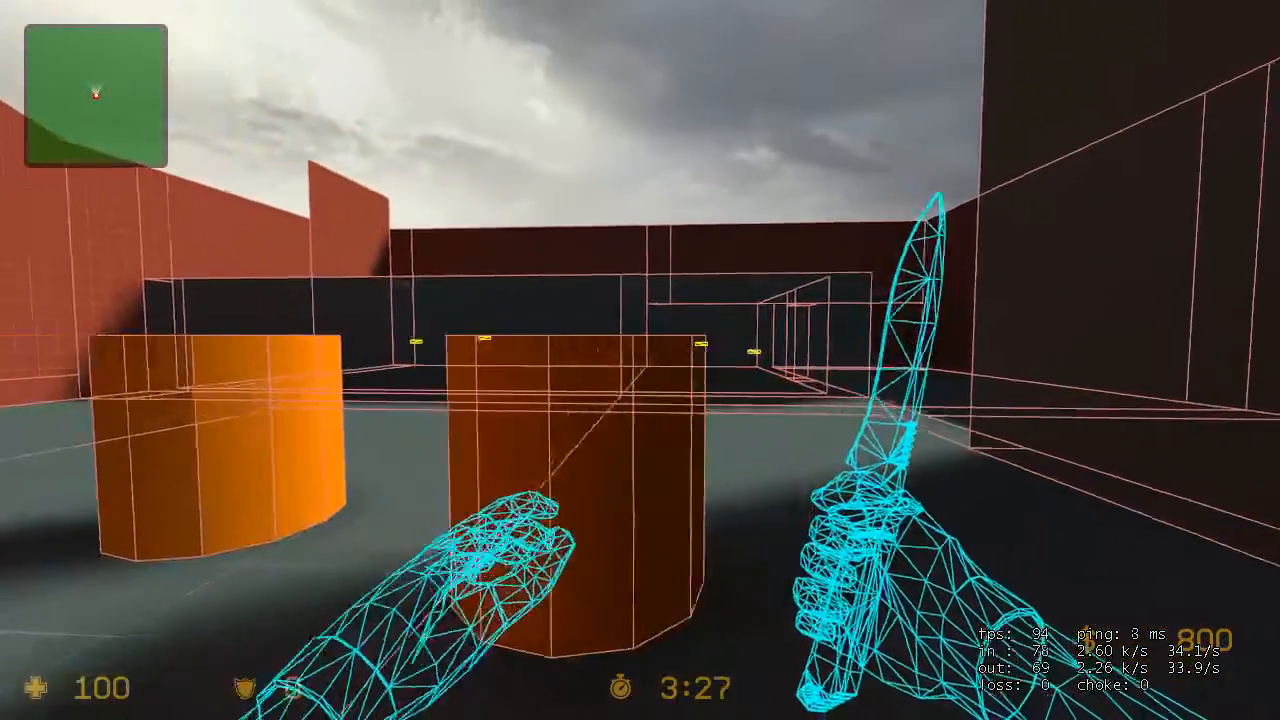
pyautogui.moveTo(640, 360)
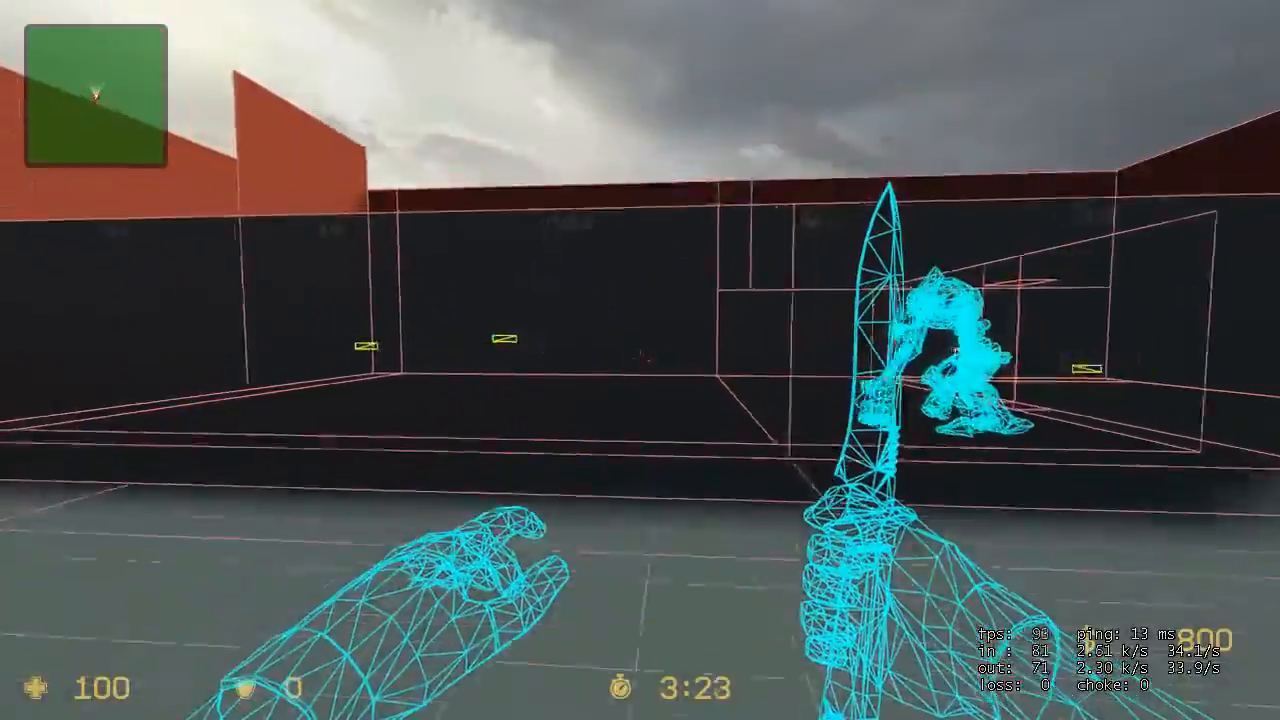
pyautogui.moveTo(640, 360)
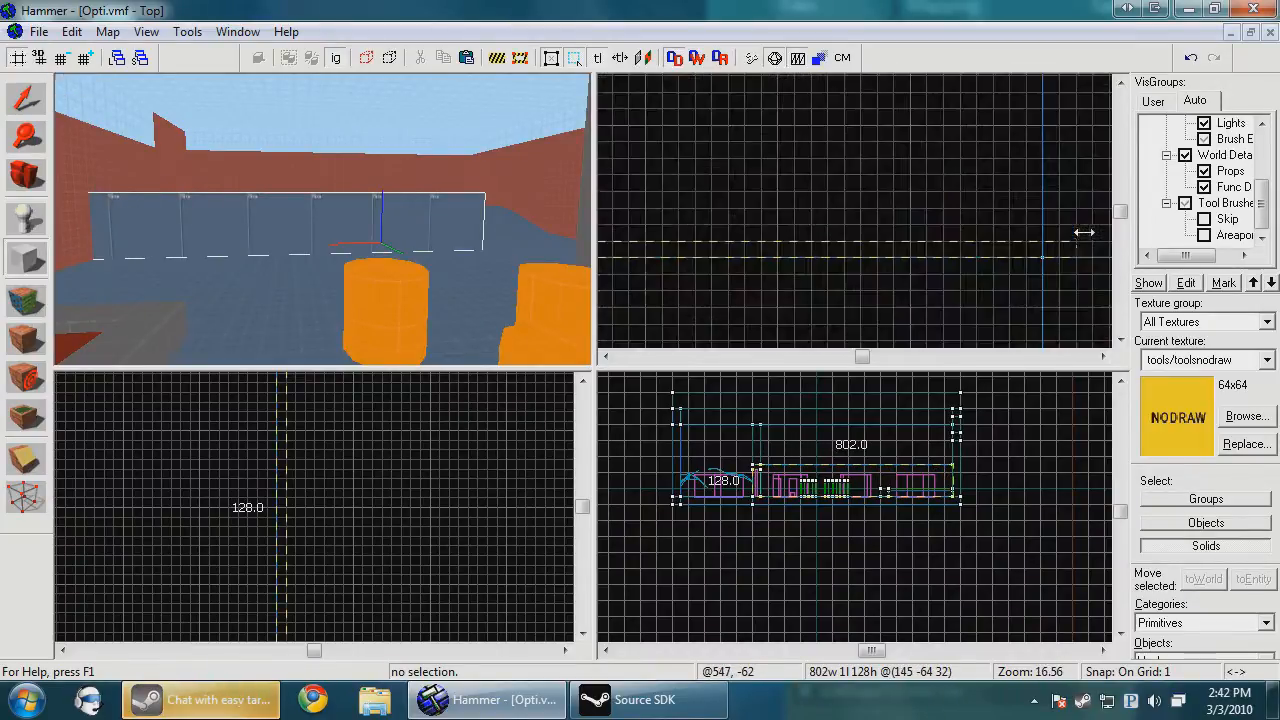
# Step: Select the no-draw brush standing in front of the back wall in the 3D view
pyautogui.click(280, 220)
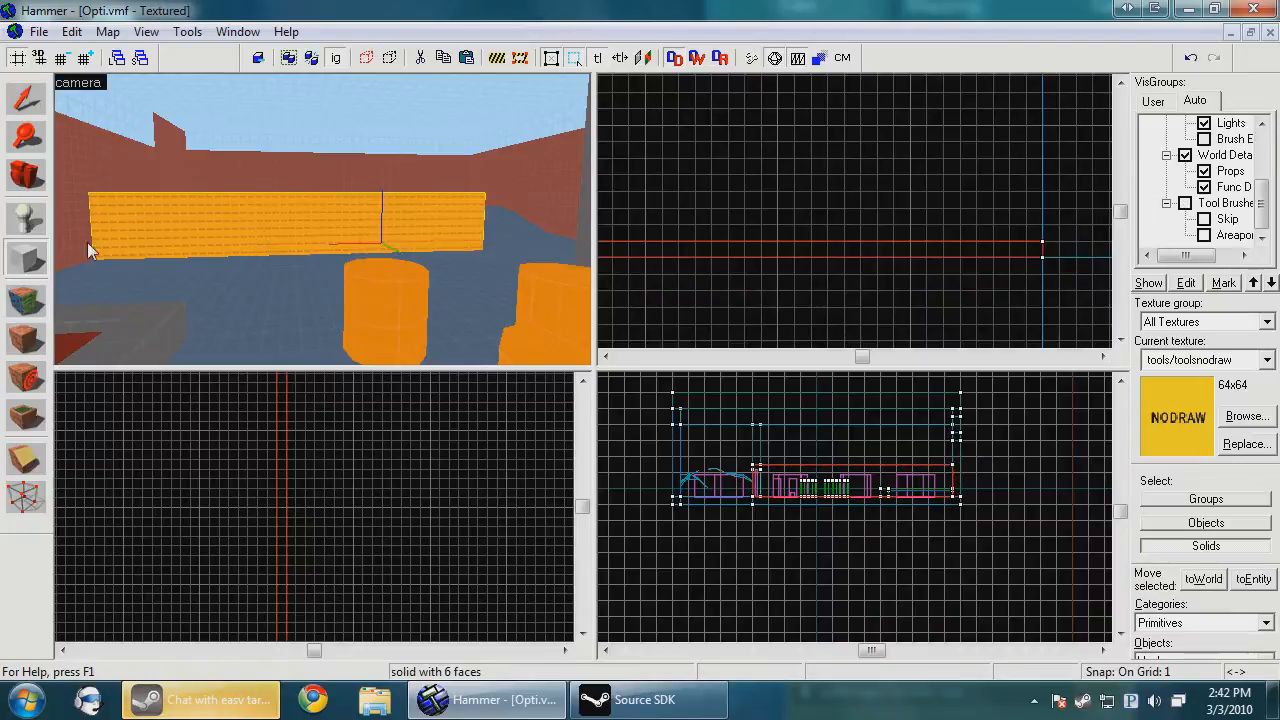
# Step: Apply the tools/toolstrigger texture to all six faces of the brush
pyautogui.click(26, 297)
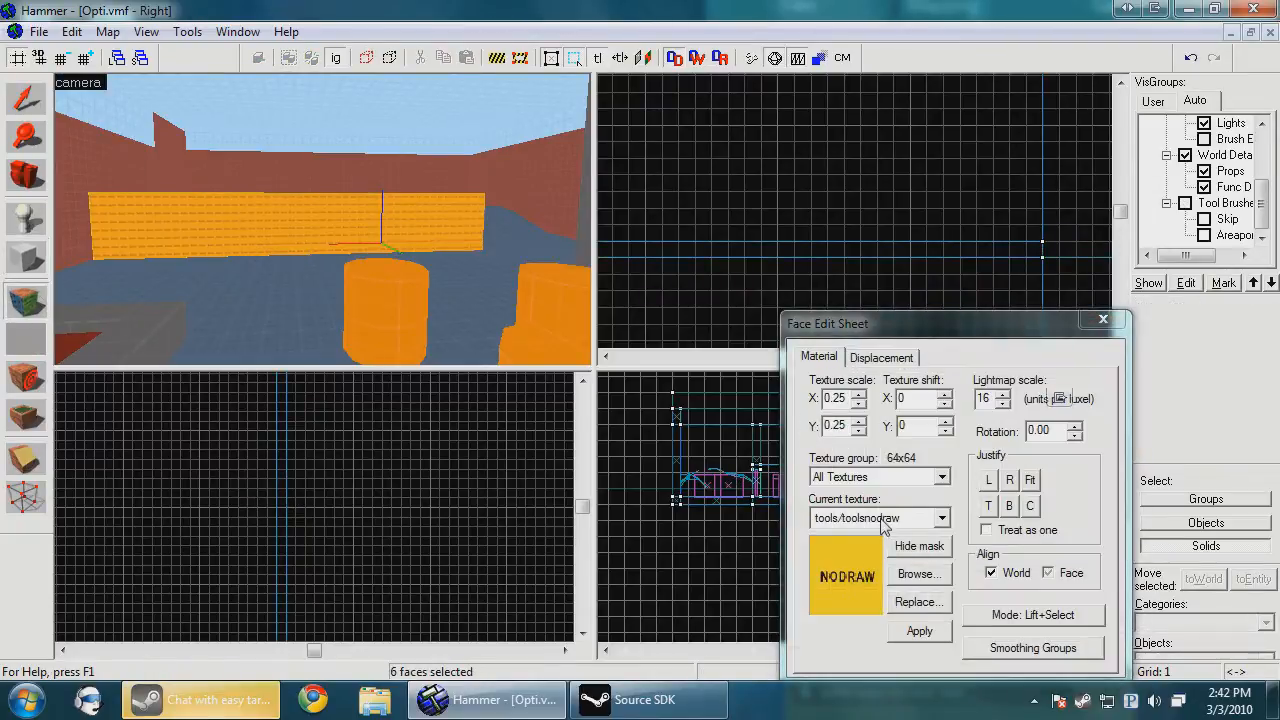
pyautogui.click(918, 601)
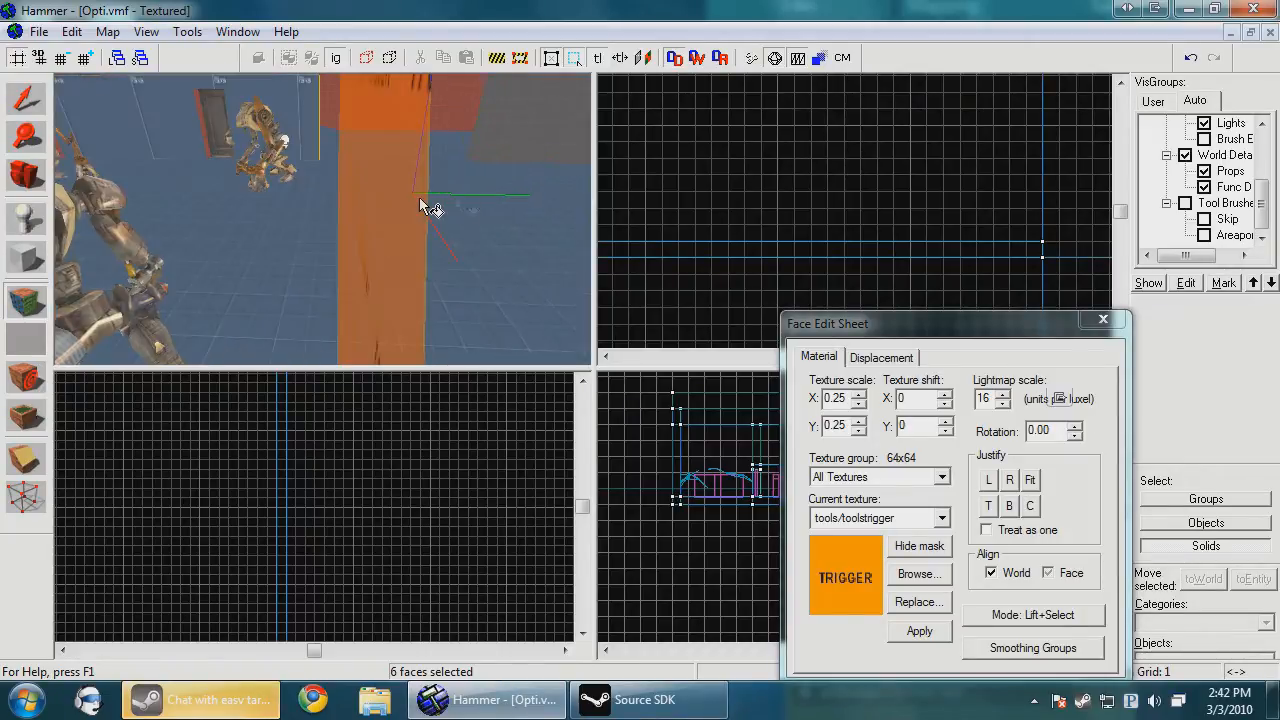
pyautogui.click(1103, 319)
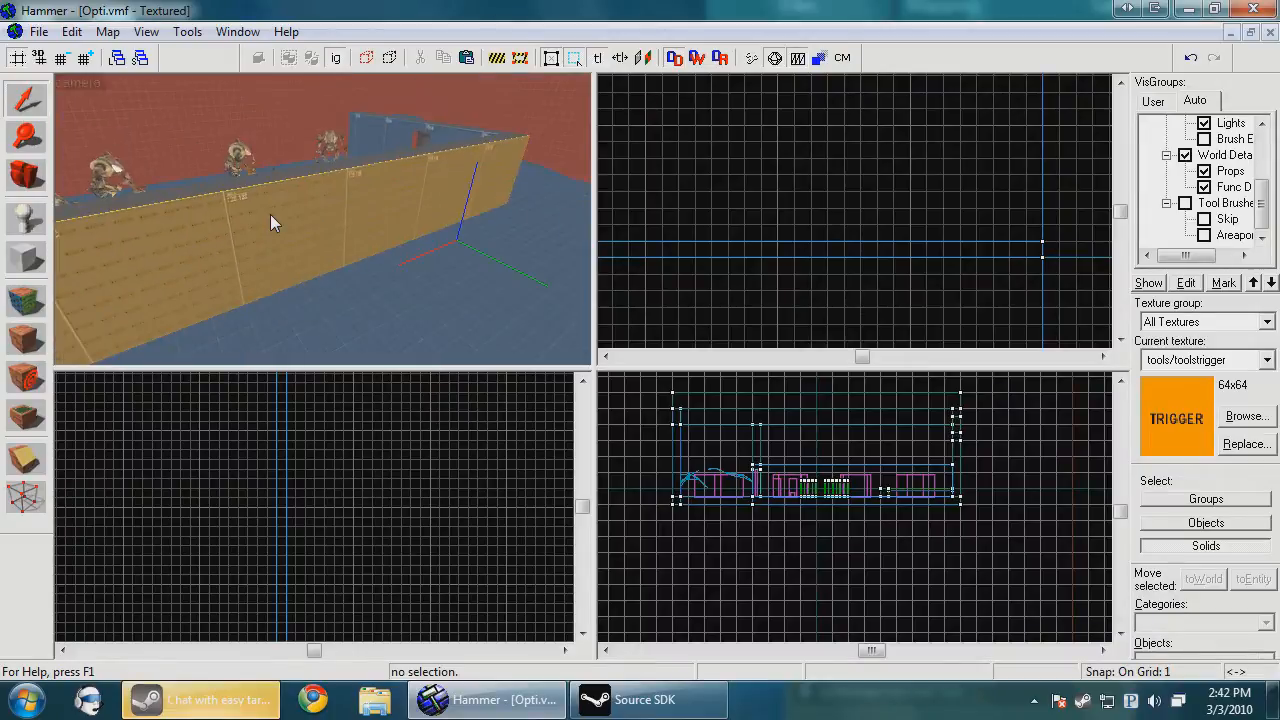
pyautogui.click(275, 220)
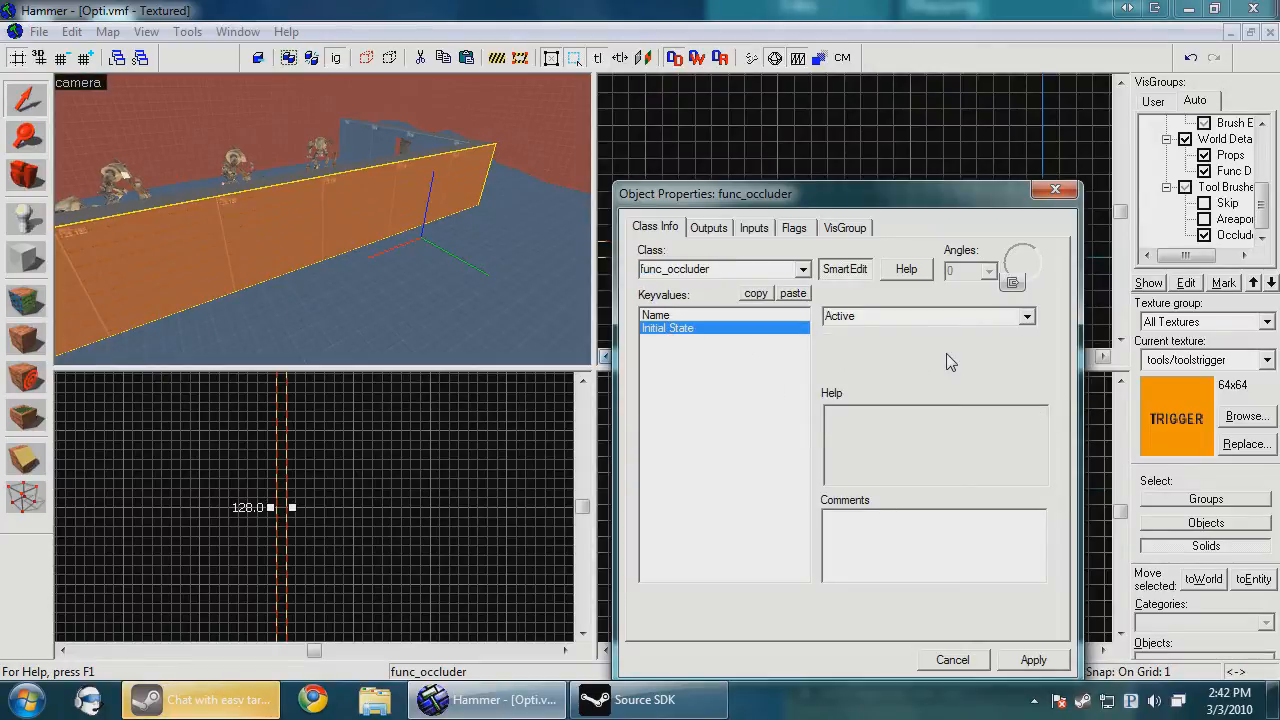
# Step: Set the func_occluder Initial State to Active and apply the properties
pyautogui.click(1026, 316)
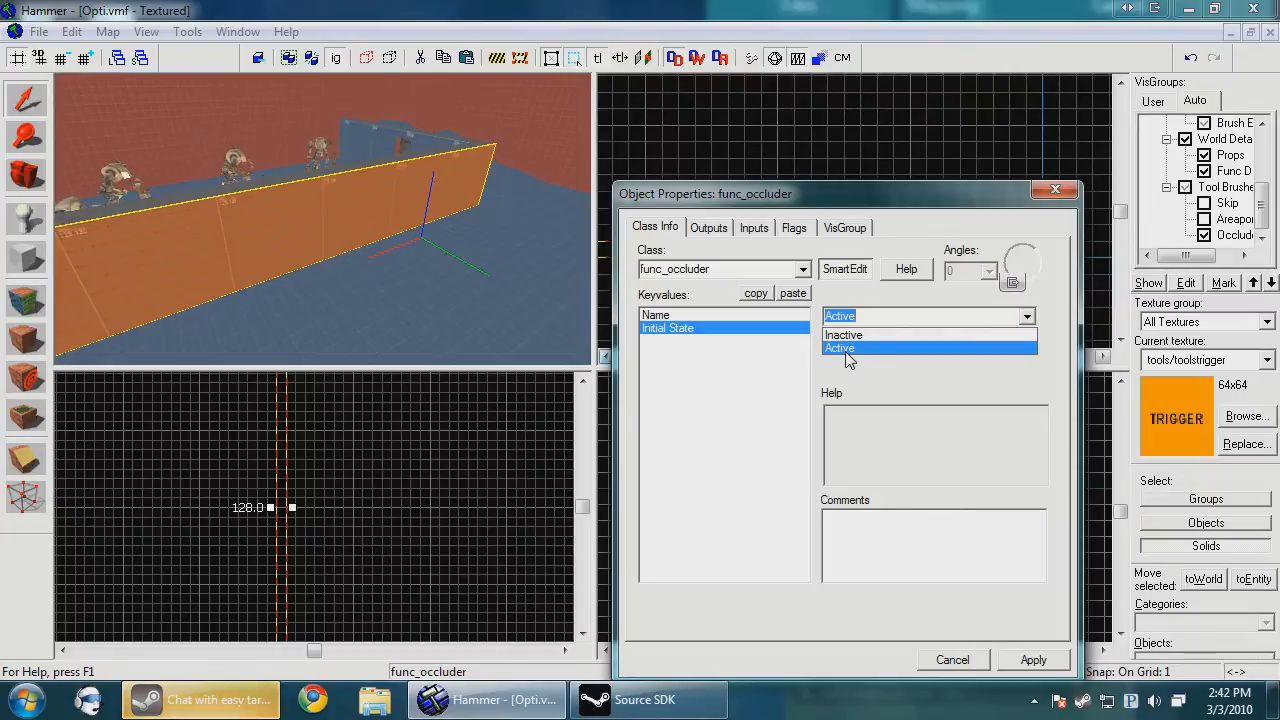
pyautogui.moveTo(843, 335)
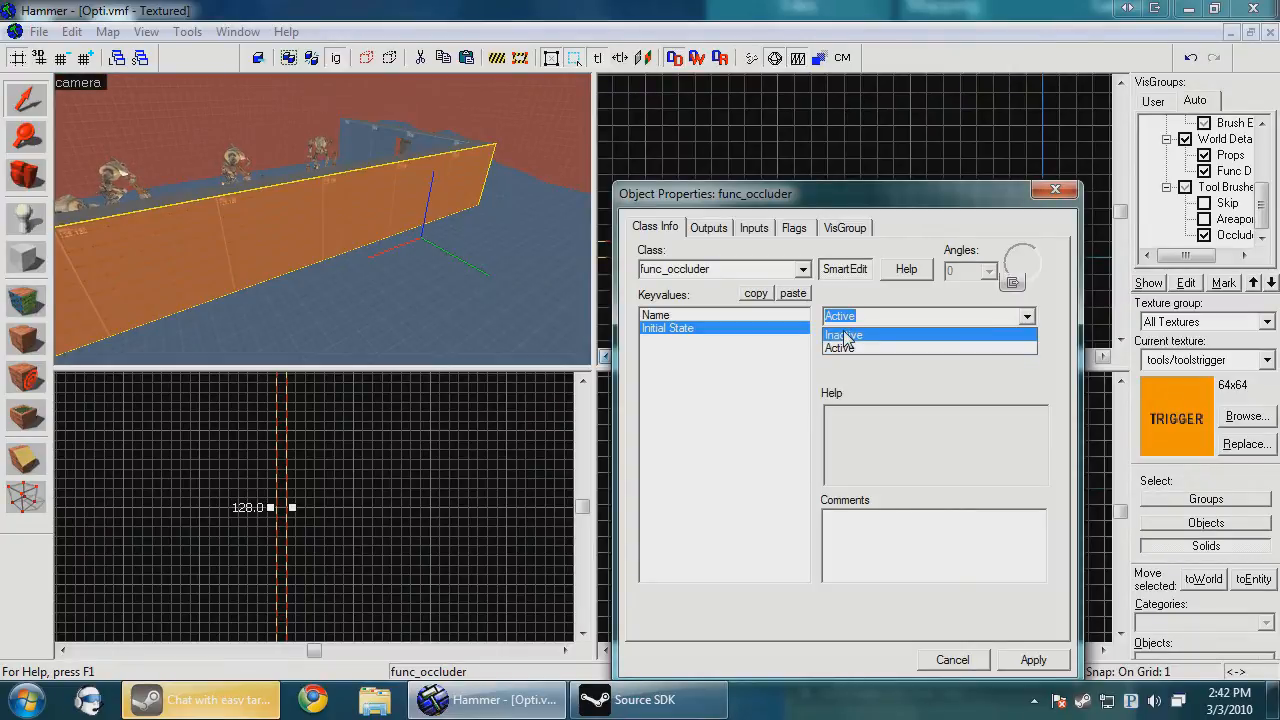
pyautogui.click(839, 346)
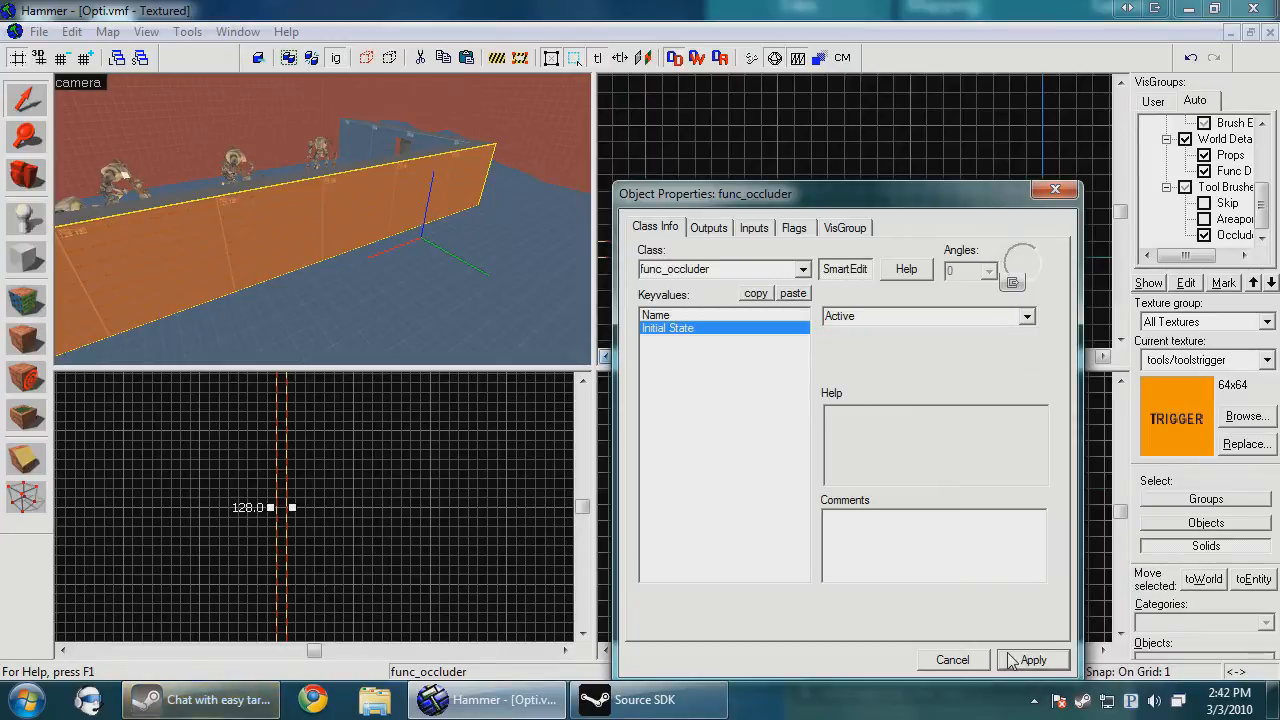
pyautogui.click(1031, 659)
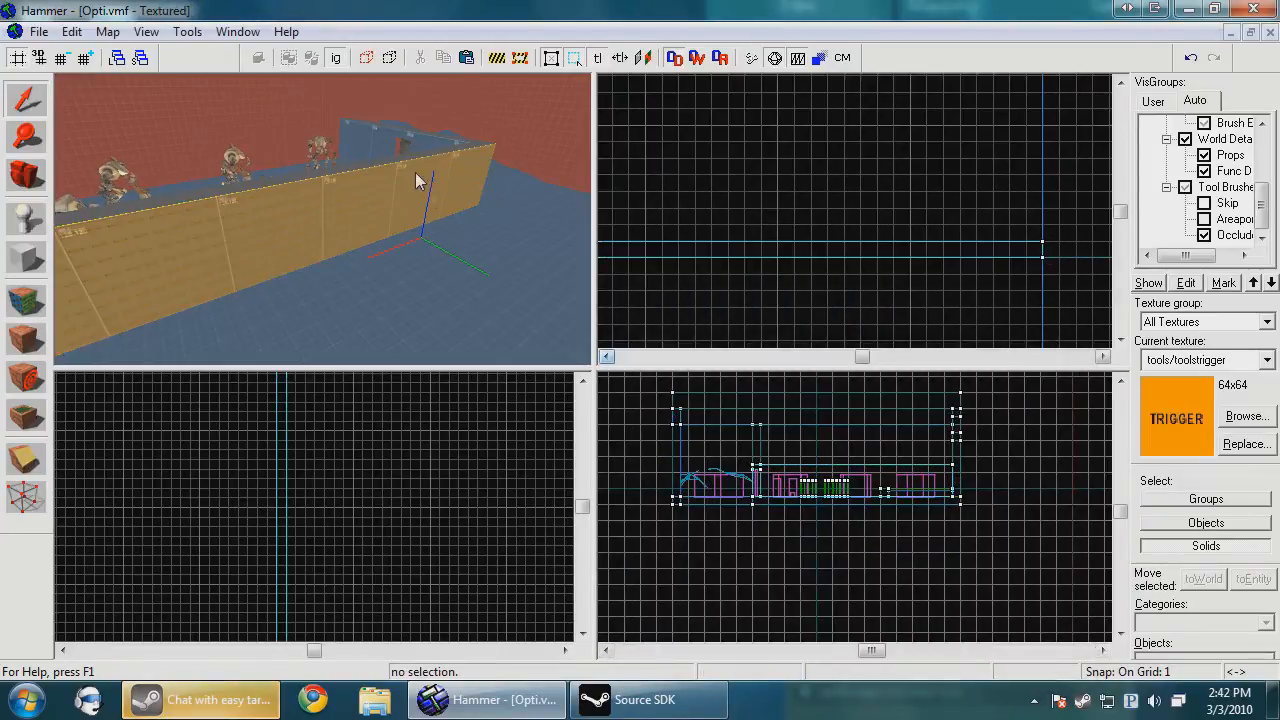